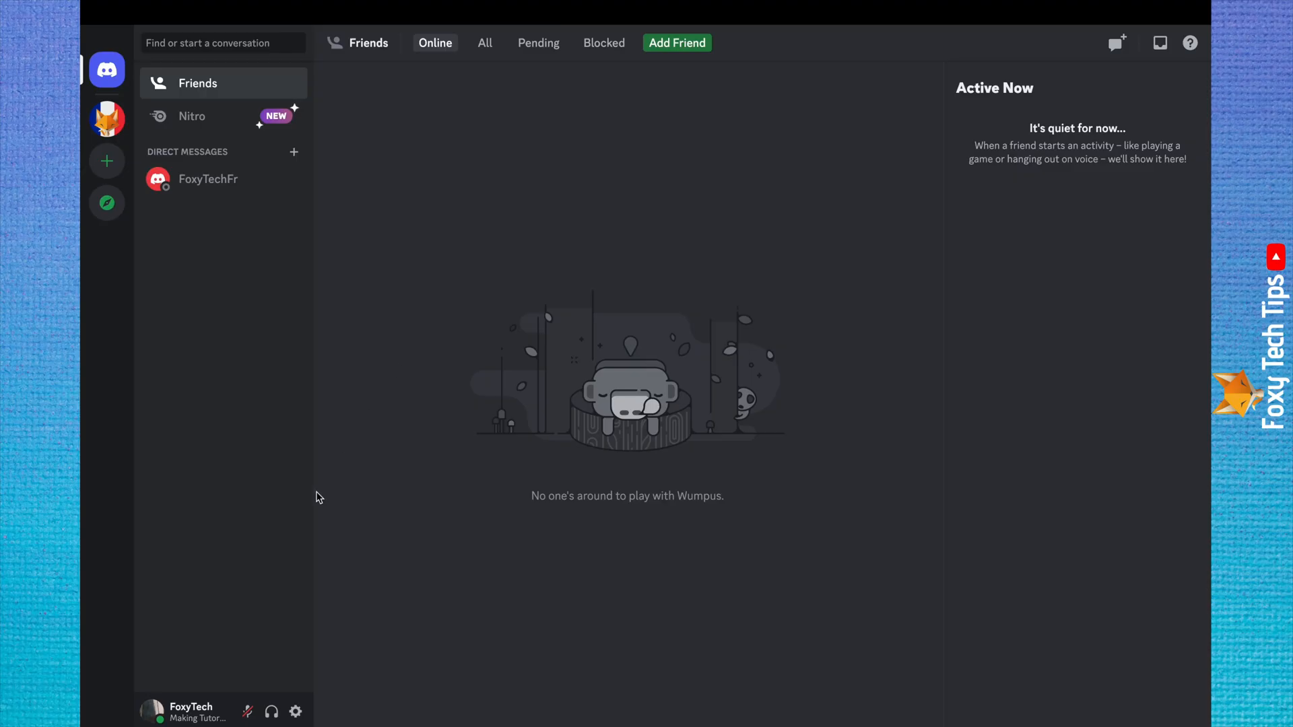
mouse_move(299, 509)
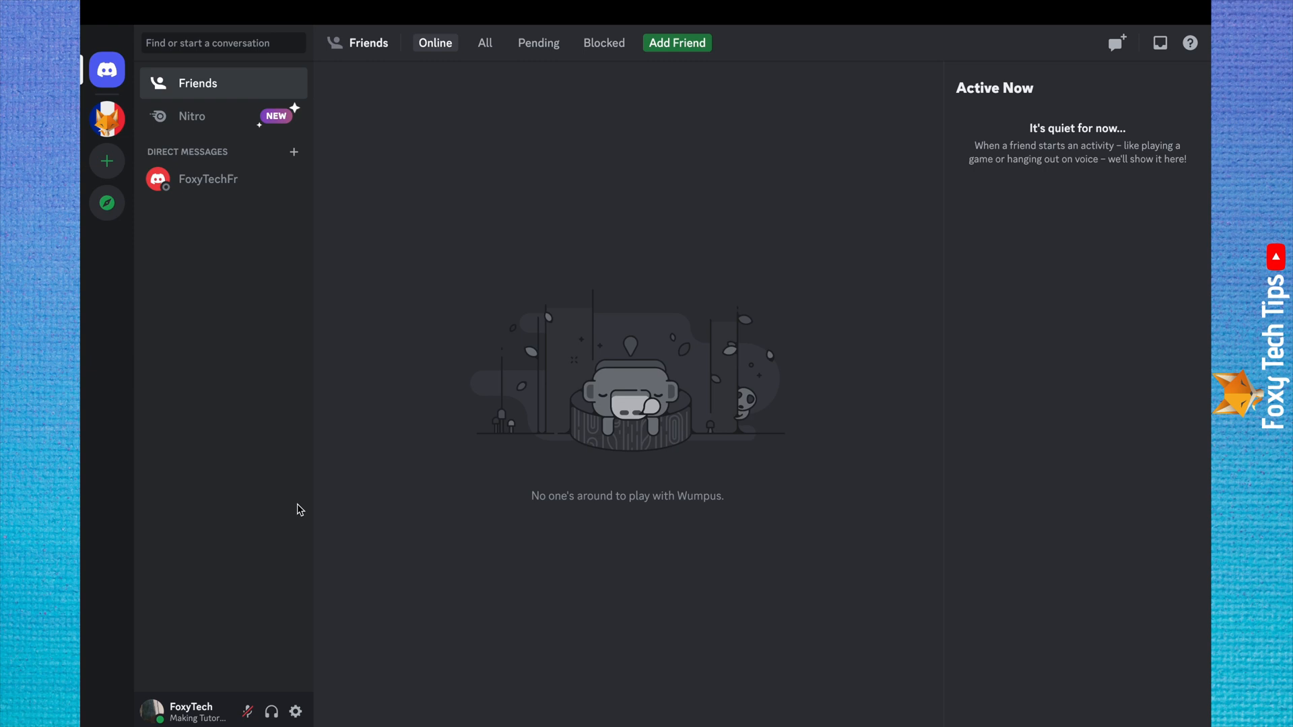
mouse_move(211, 601)
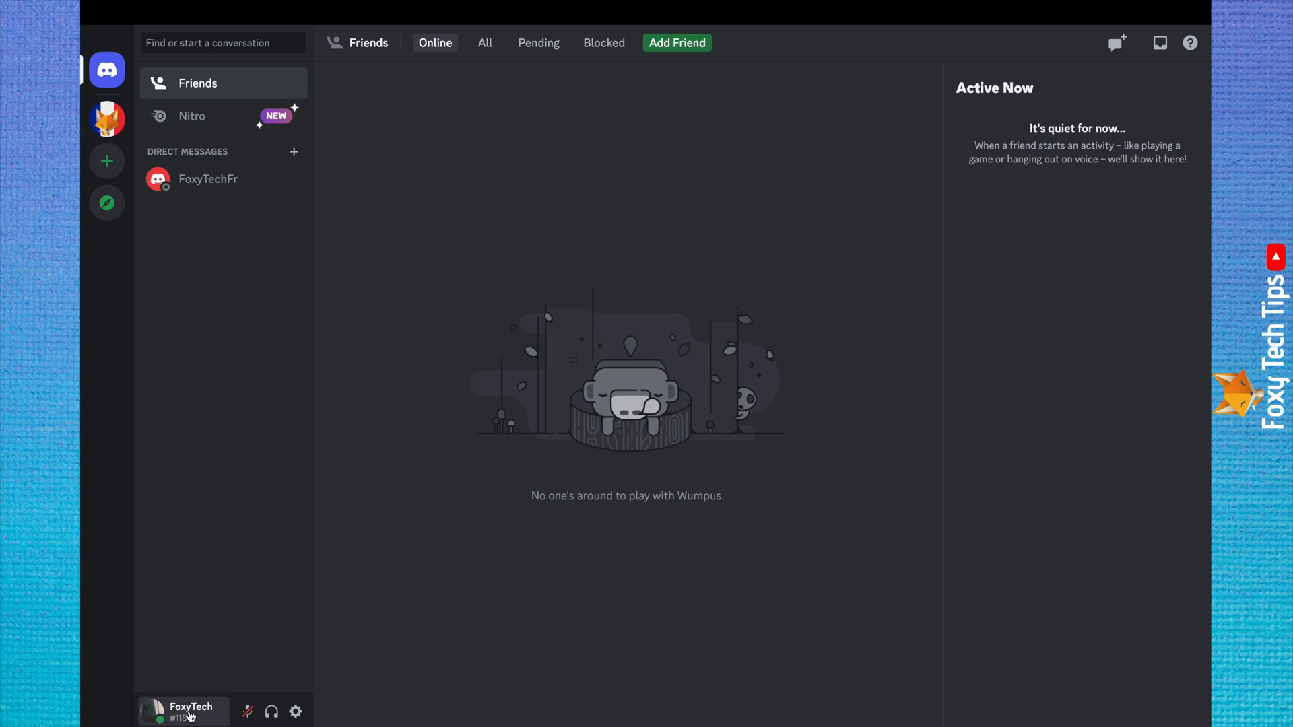
Step: Reach the Edit Profile settings from the avatar in the user panel
click(182, 711)
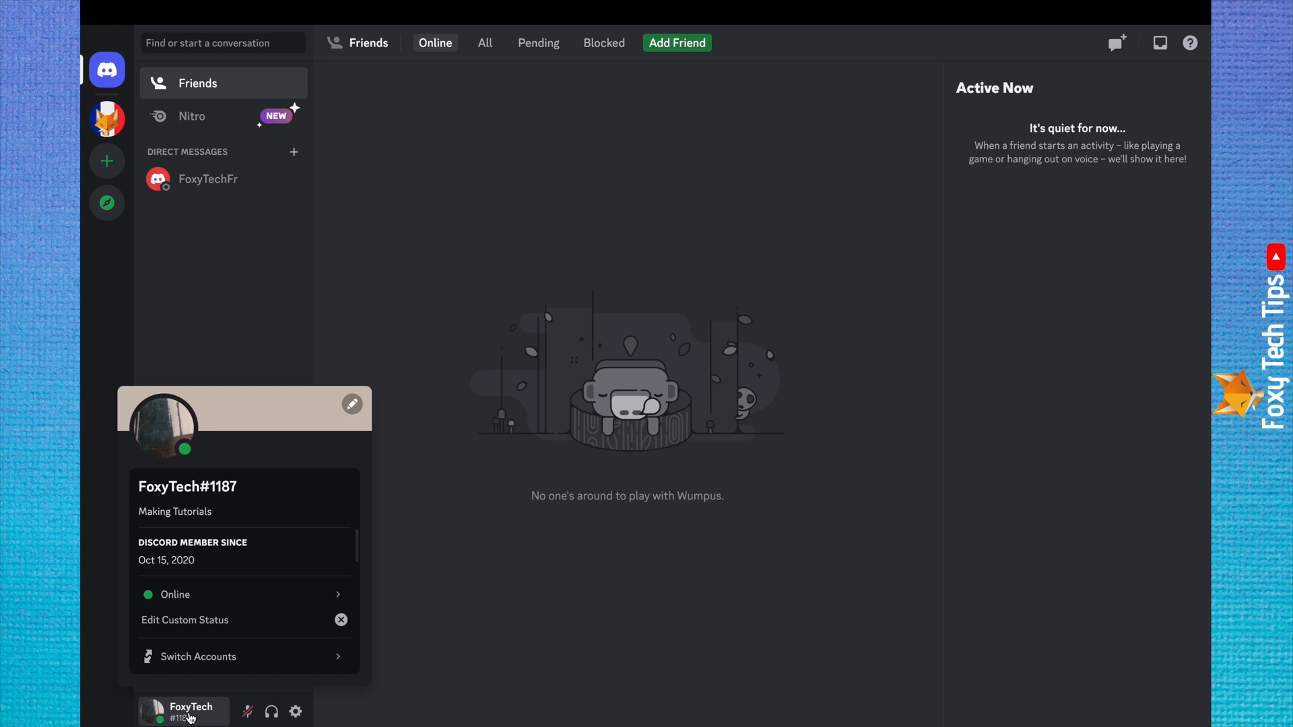
mouse_move(353, 404)
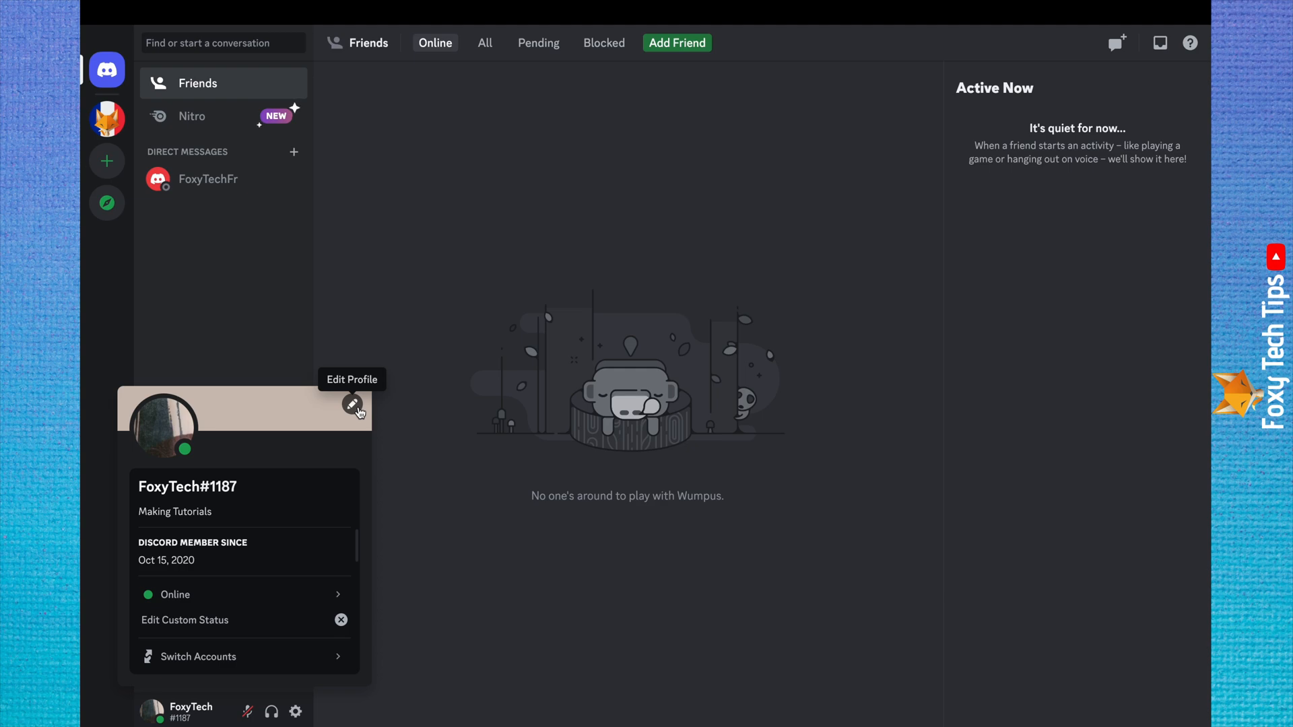
click(351, 405)
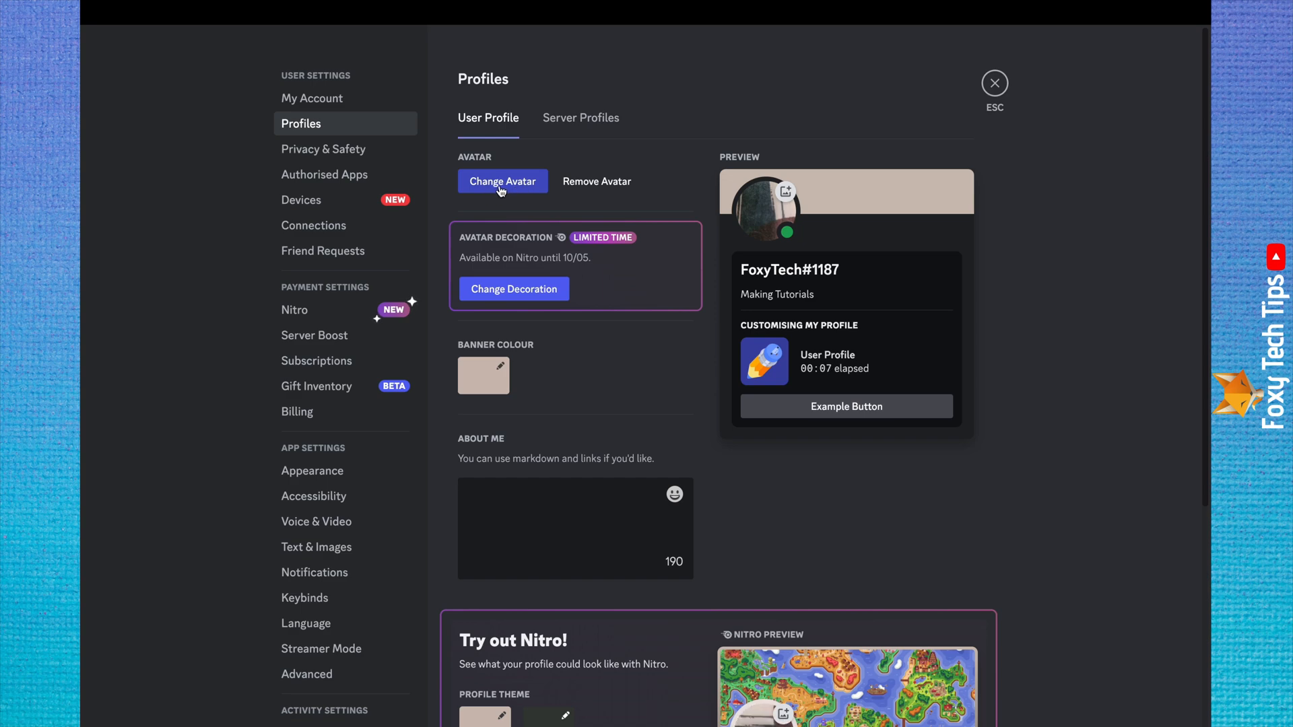
Step: Upload 'logo (1) (1).png' from Documents as the new avatar image
click(503, 180)
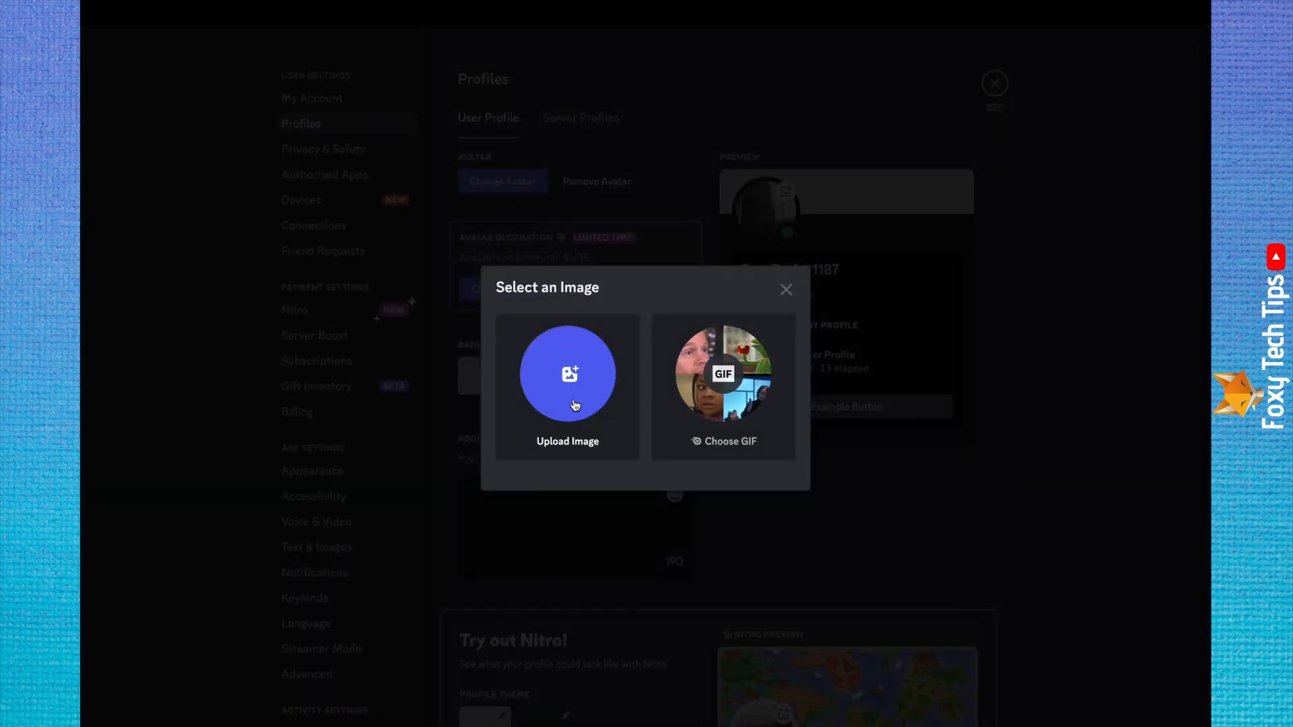
click(566, 373)
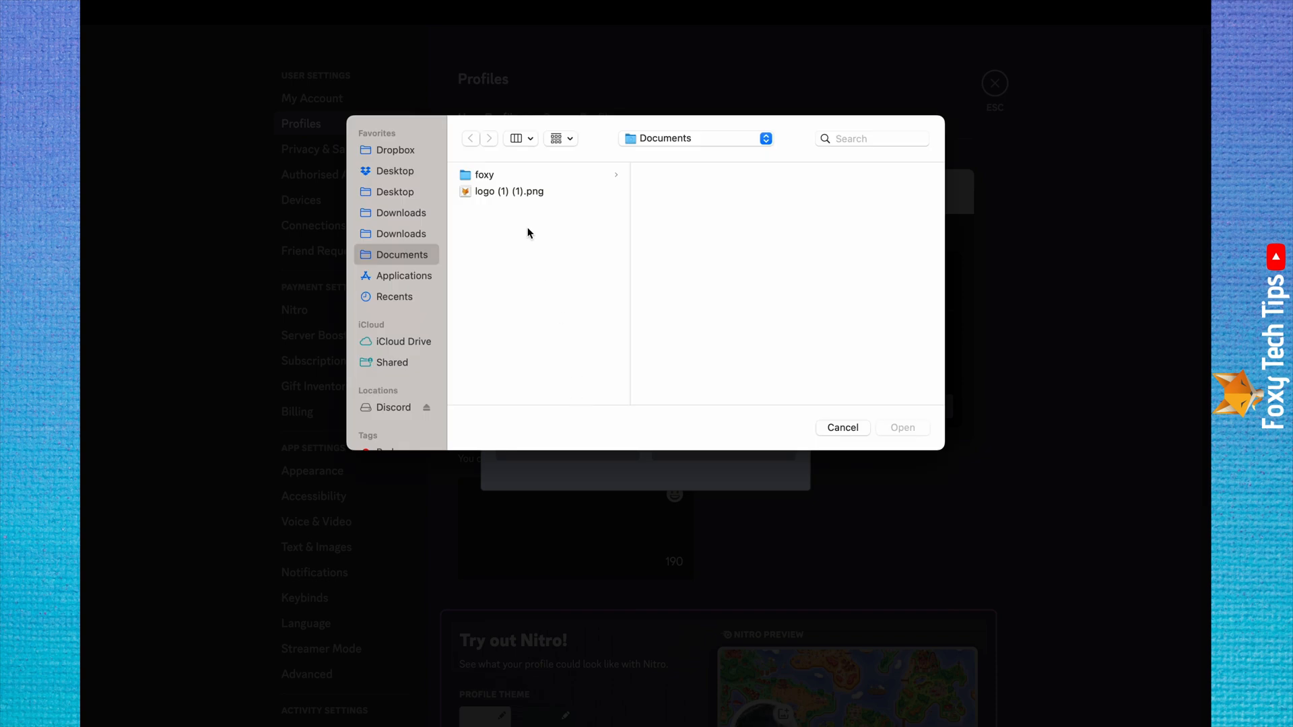
click(507, 191)
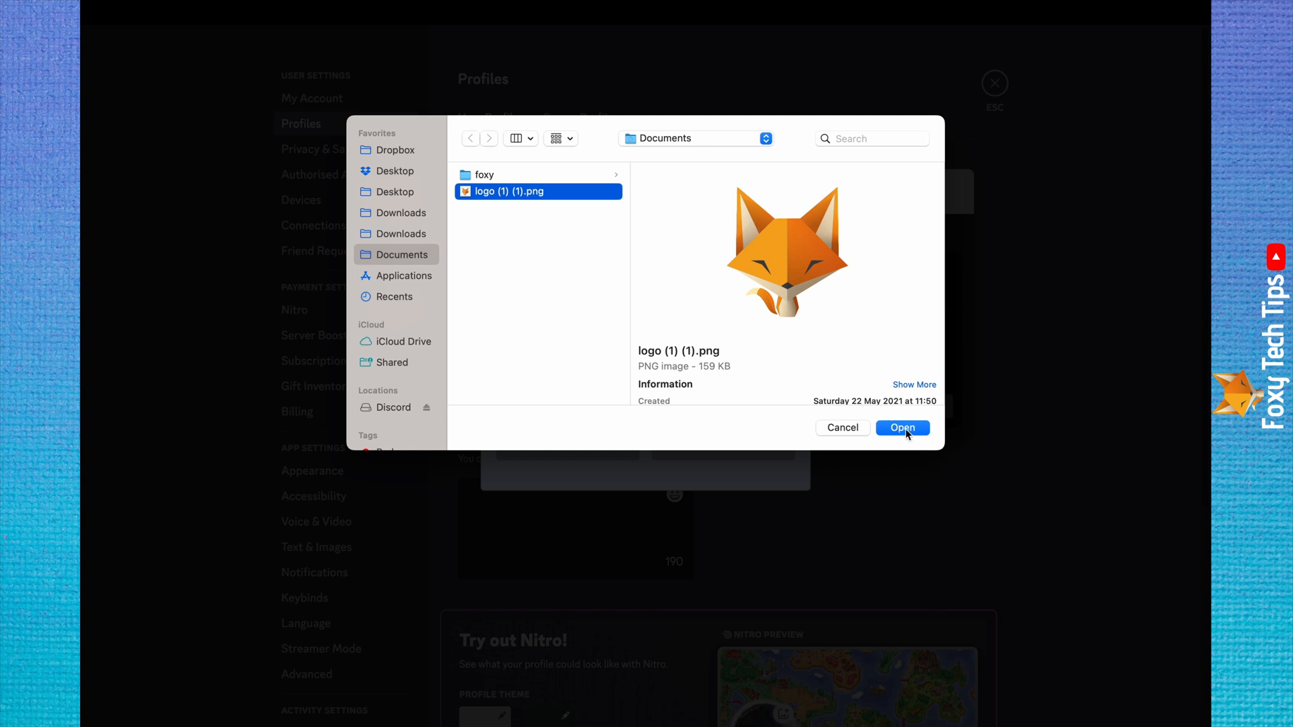
click(901, 427)
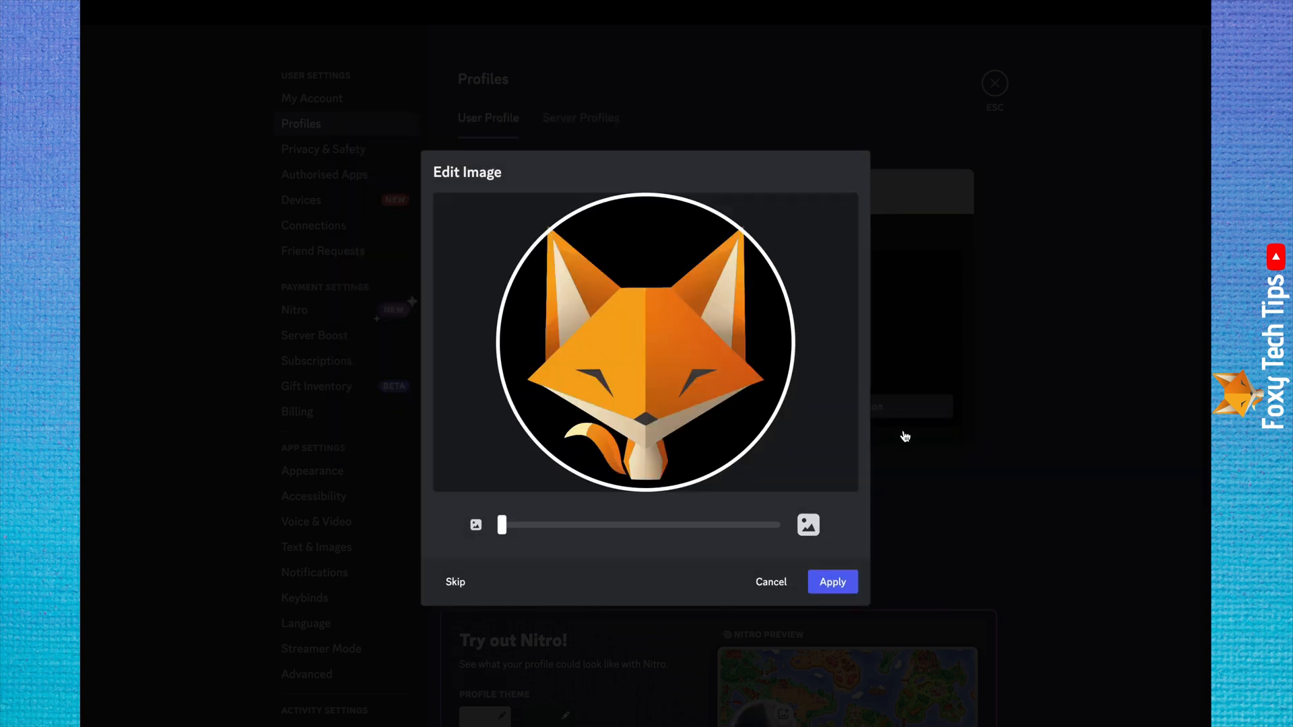
Step: Frame the fox logo at minimum zoom so the whole logo fits, and apply it as the avatar
drag(501, 524, 776, 524)
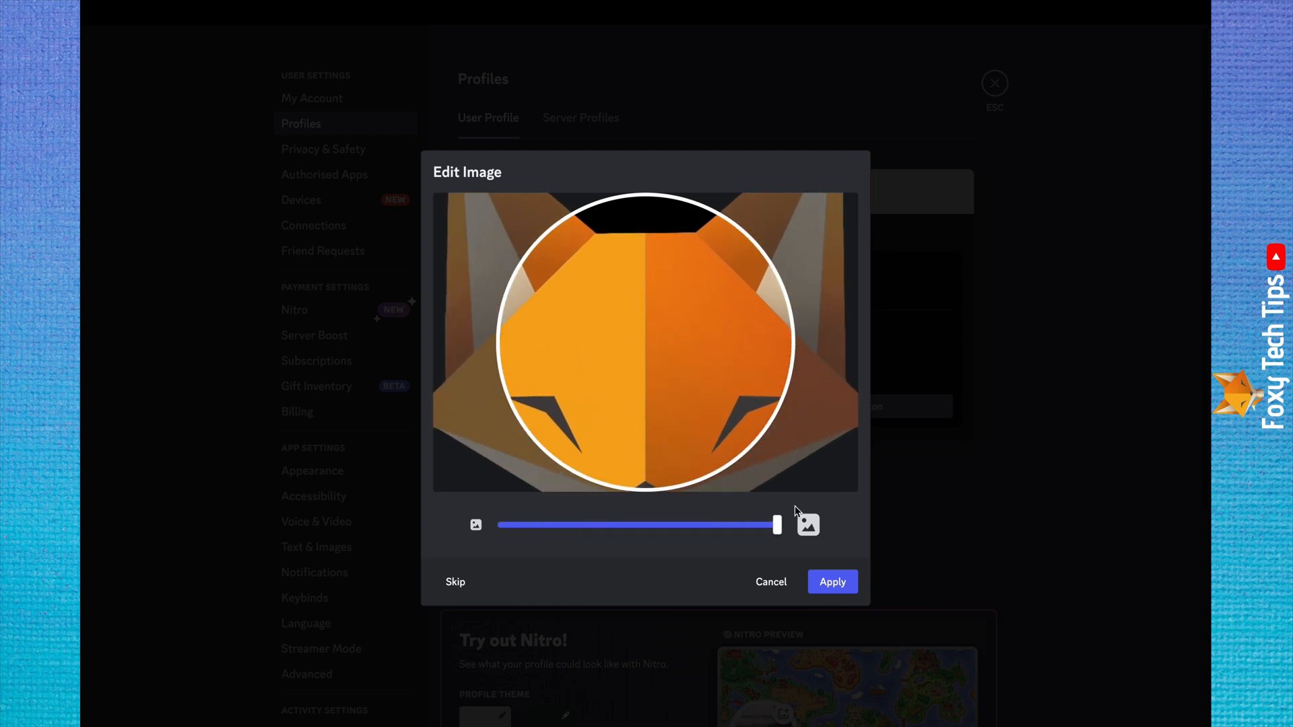
drag(796, 511, 707, 283)
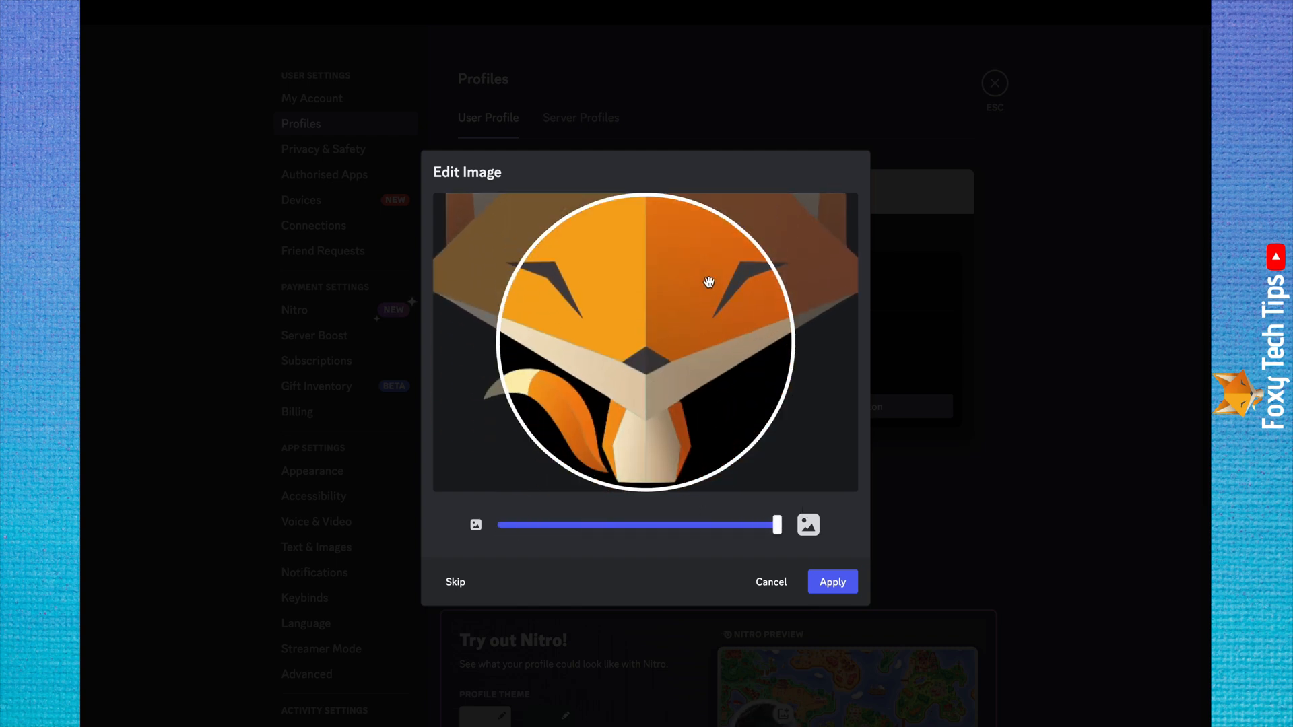
drag(776, 524, 765, 524)
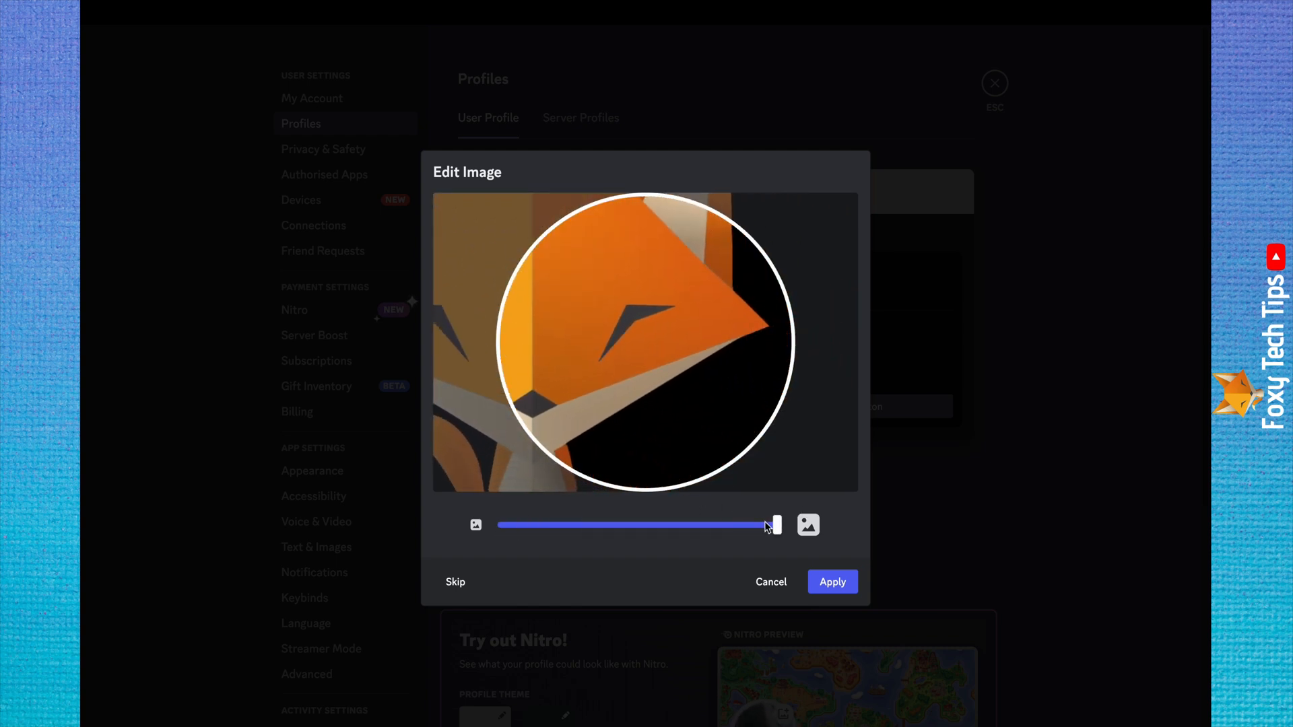
drag(770, 526, 501, 525)
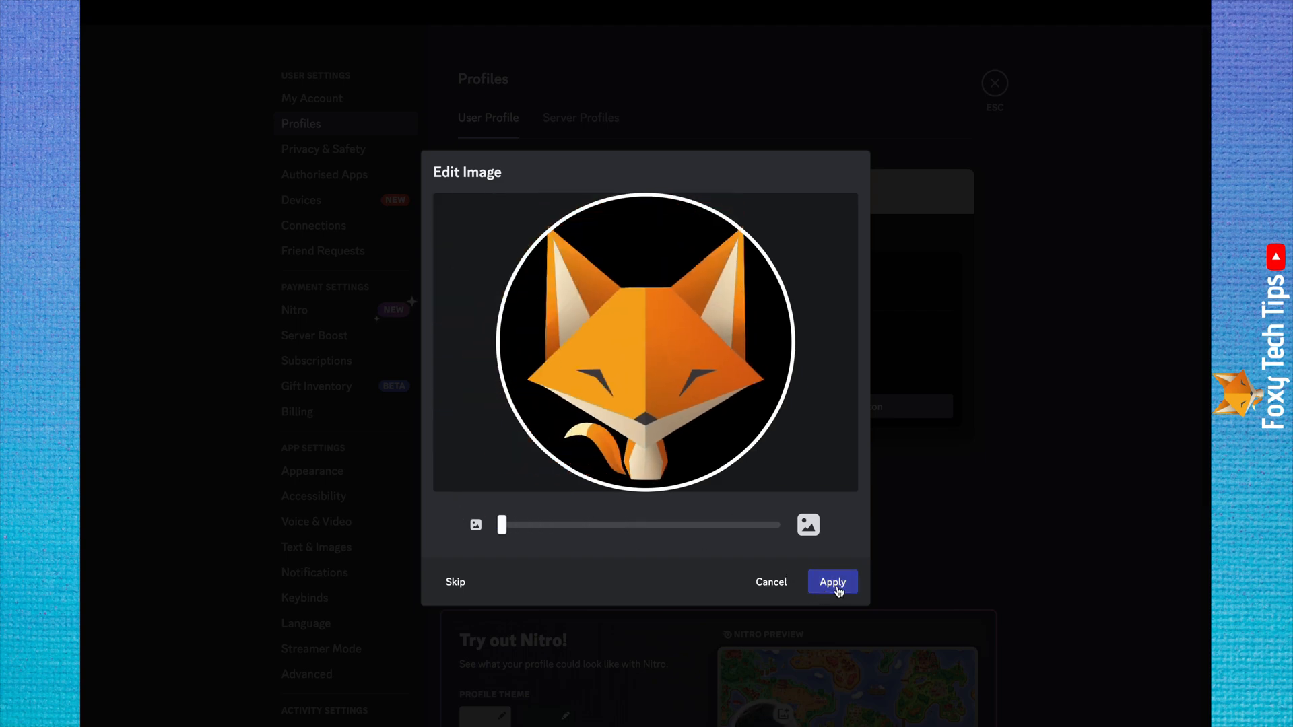
click(832, 581)
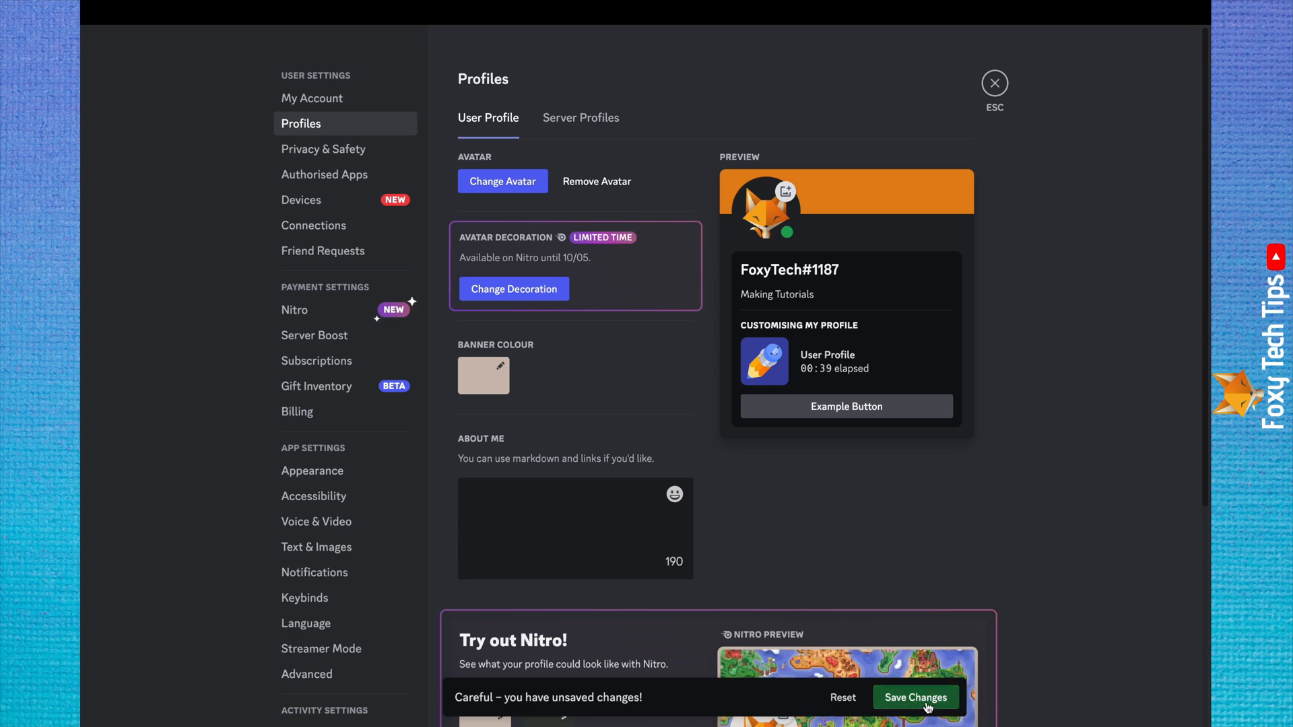
Step: Save the profile changes and close User Settings to return to the Friends page
click(914, 697)
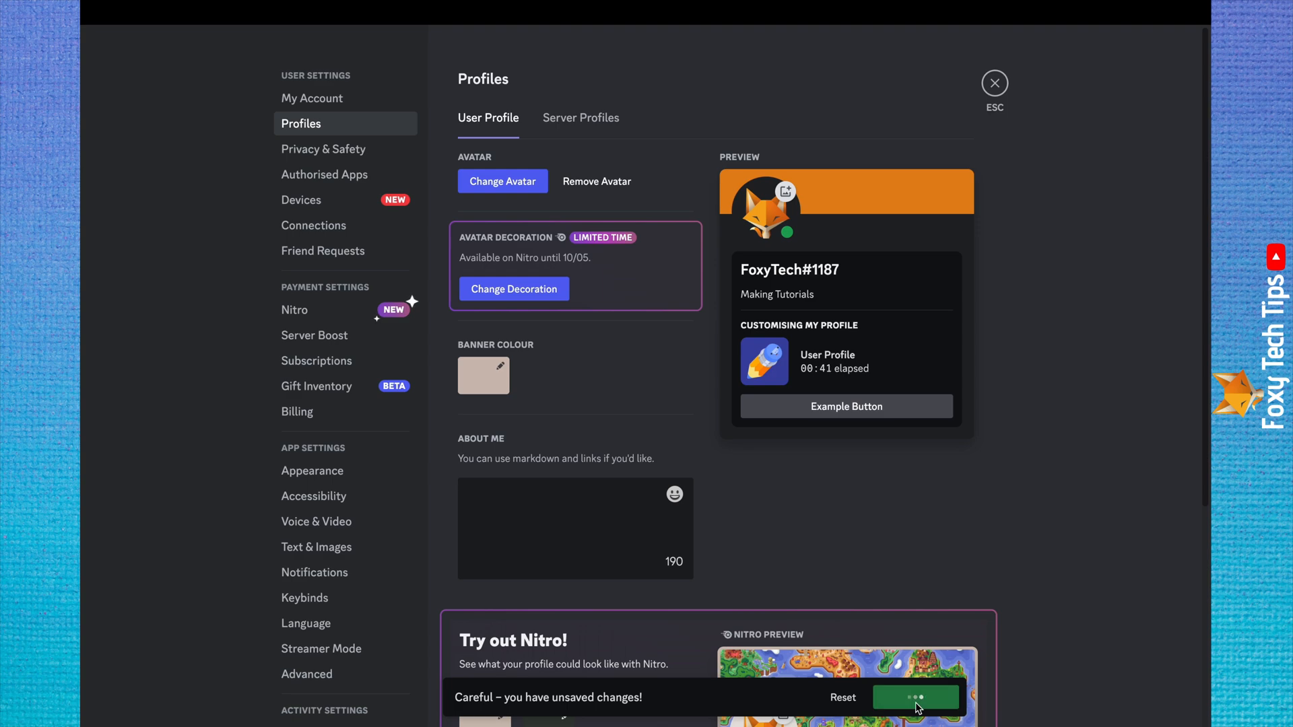
click(916, 697)
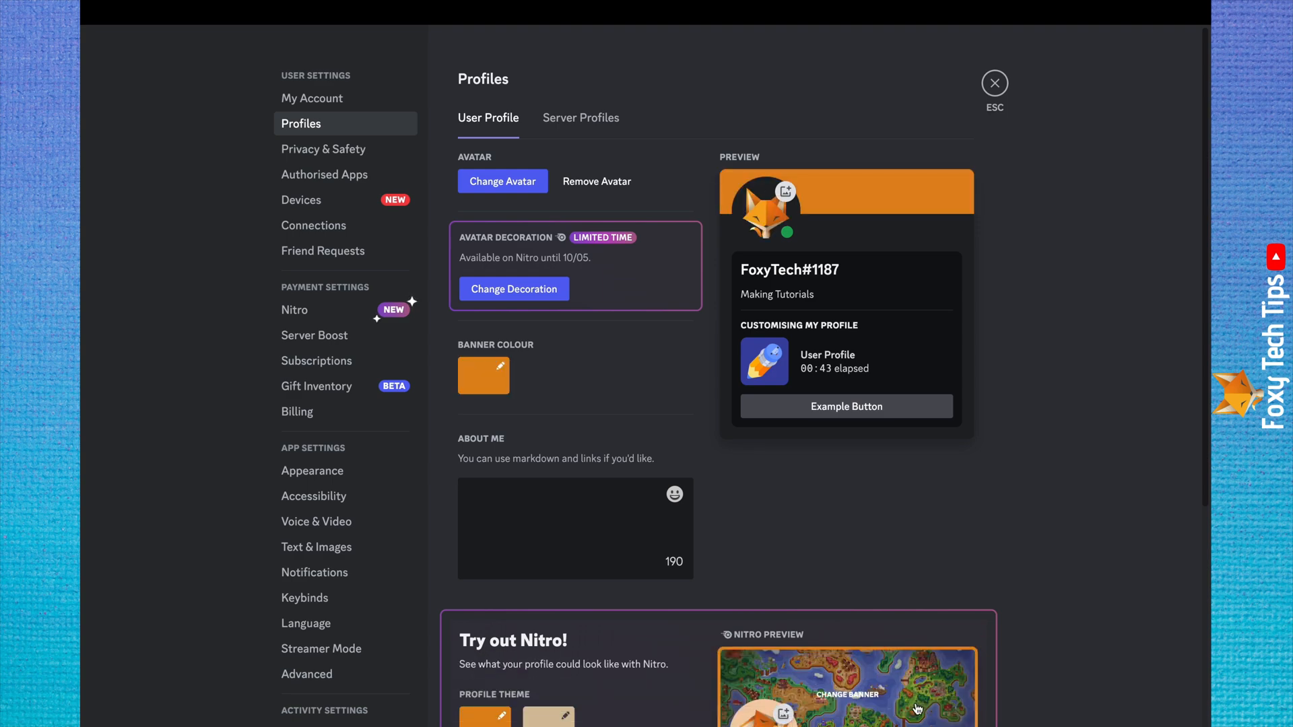
mouse_move(766, 208)
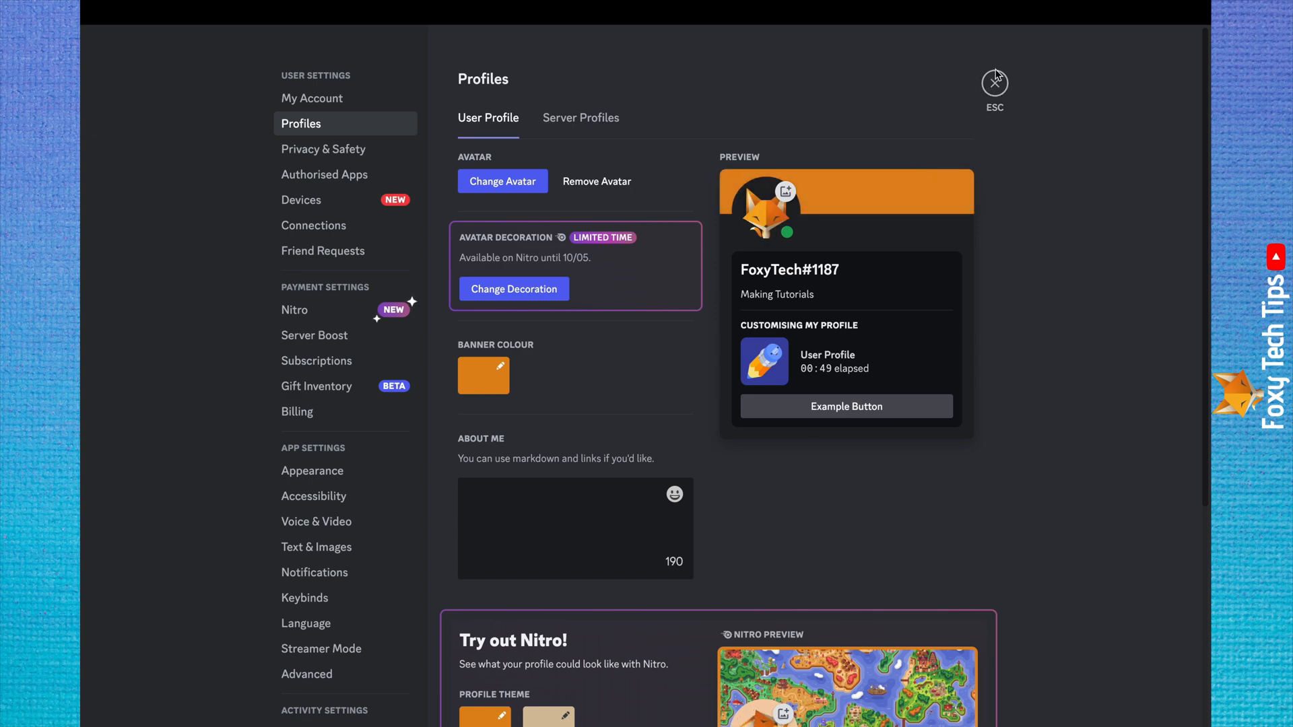
click(994, 82)
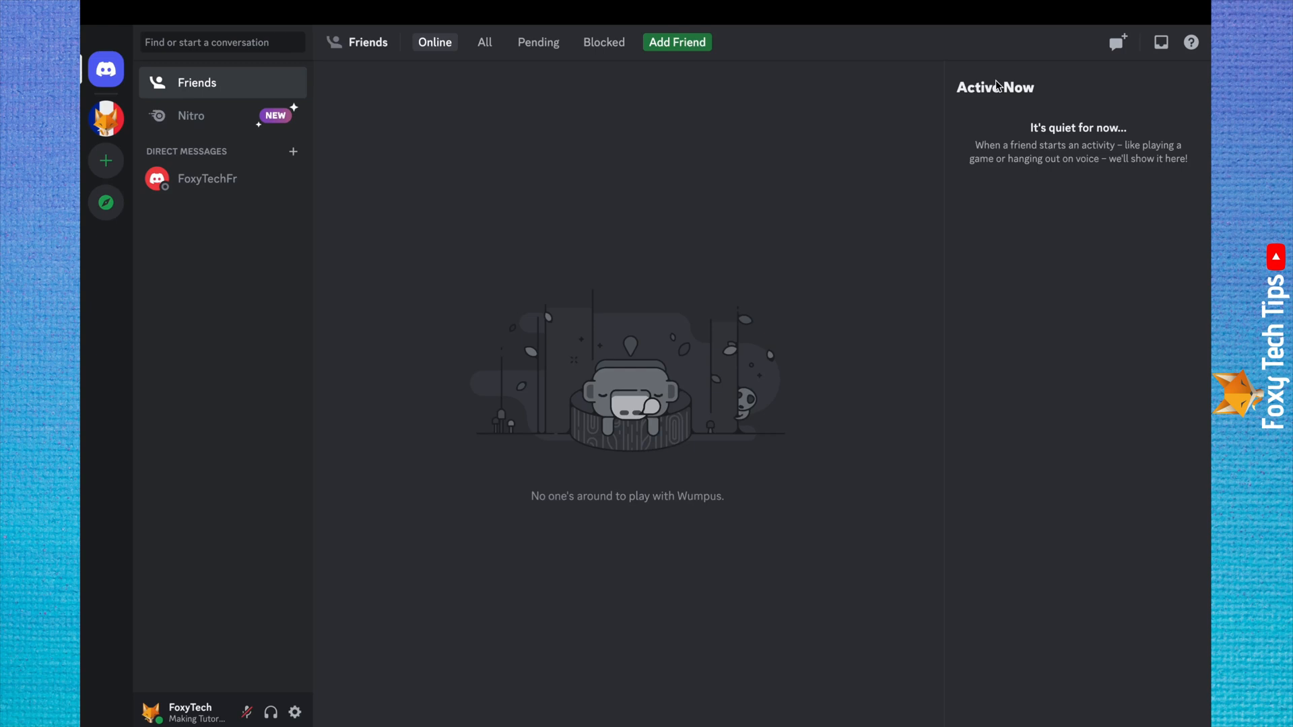
mouse_move(265, 528)
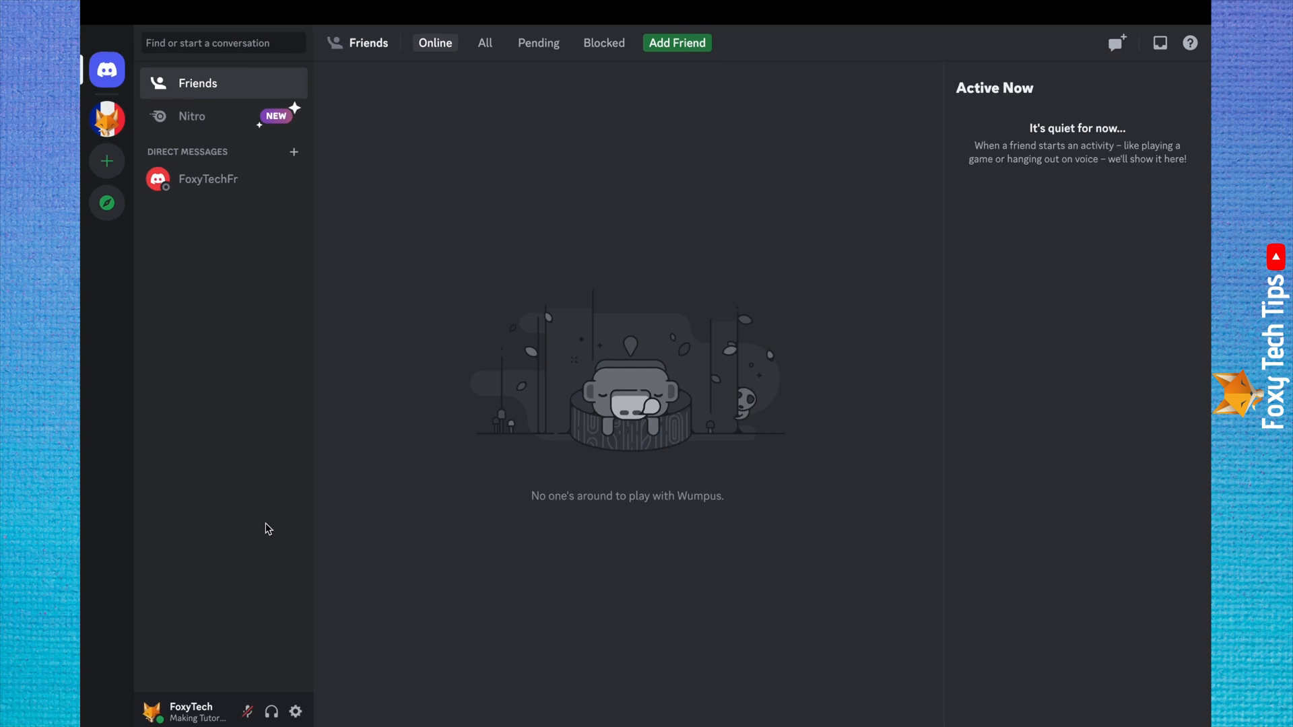